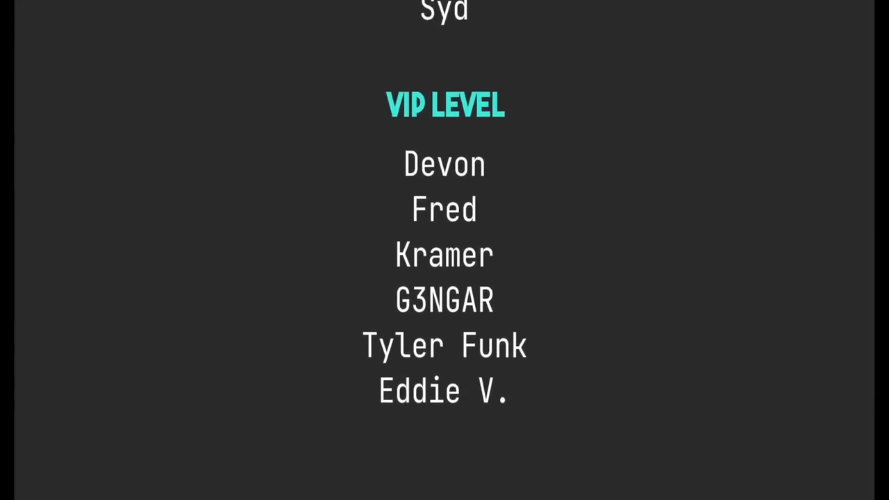
scroll(down, 3)
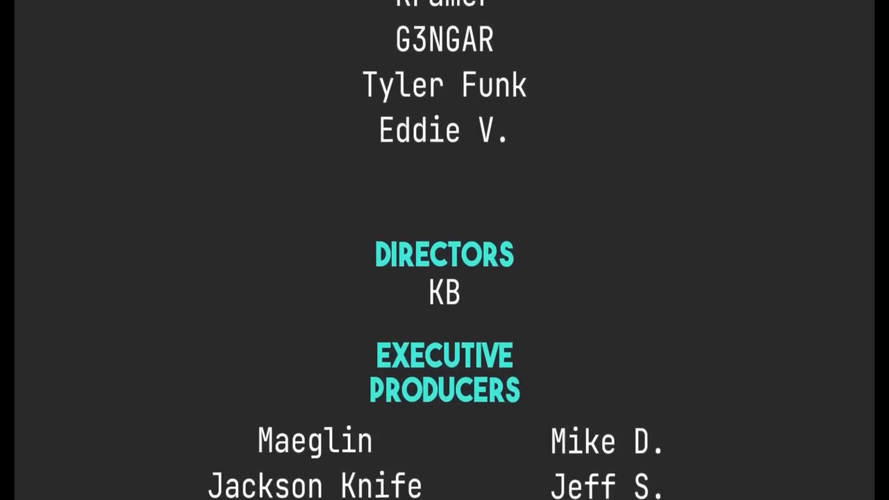